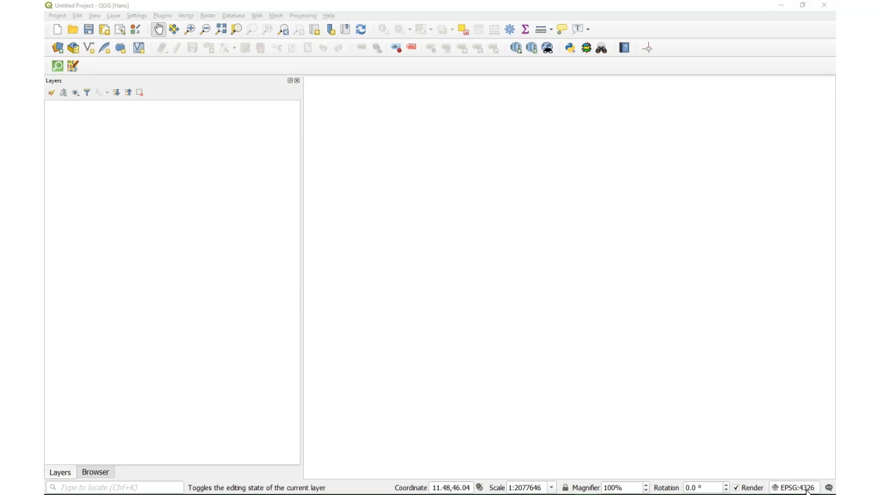
{"action": "mouse_move", "coordinate": [596, 438]}
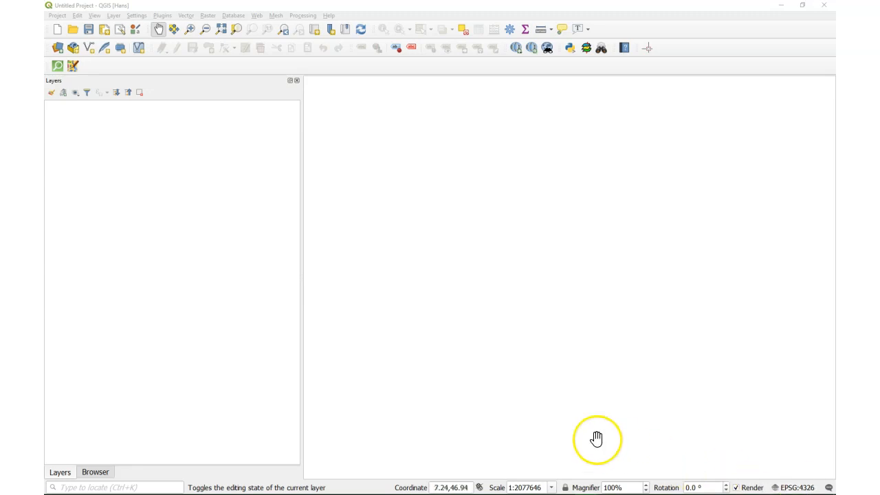
{"action": "mouse_move", "coordinate": [509, 453]}
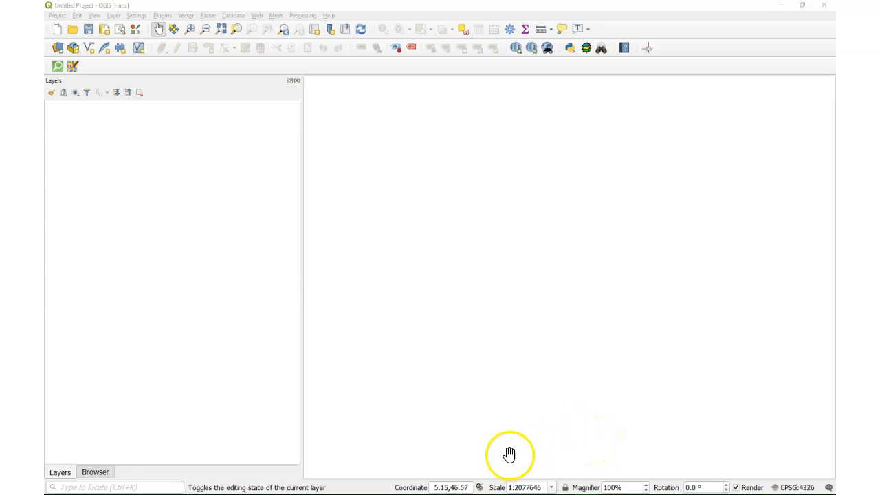
{"action": "mouse_move", "coordinate": [536, 404]}
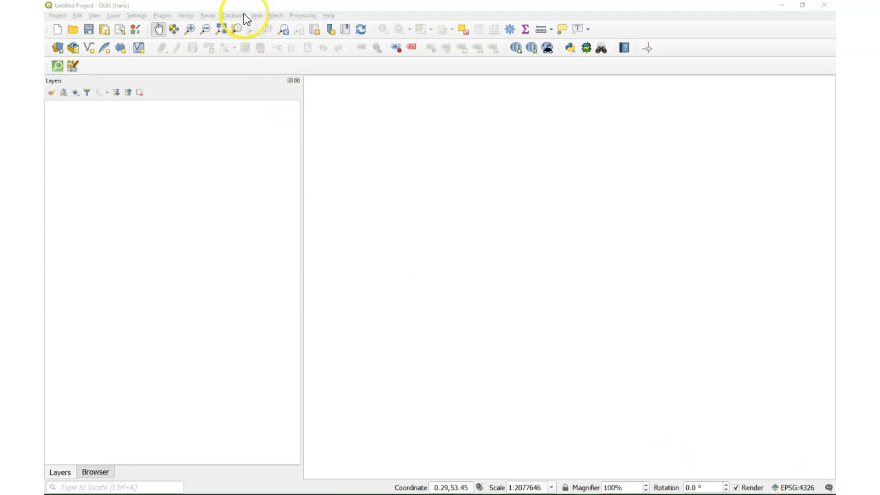
- Add the OSM Standard basemap from QuickMapServices and nudge the world view
{"action": "left_click", "coordinate": [257, 15]}
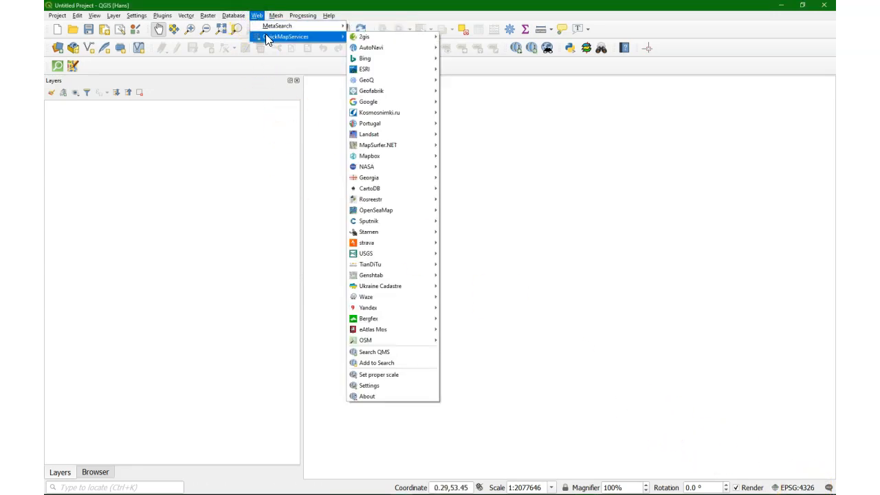
{"action": "mouse_move", "coordinate": [389, 286]}
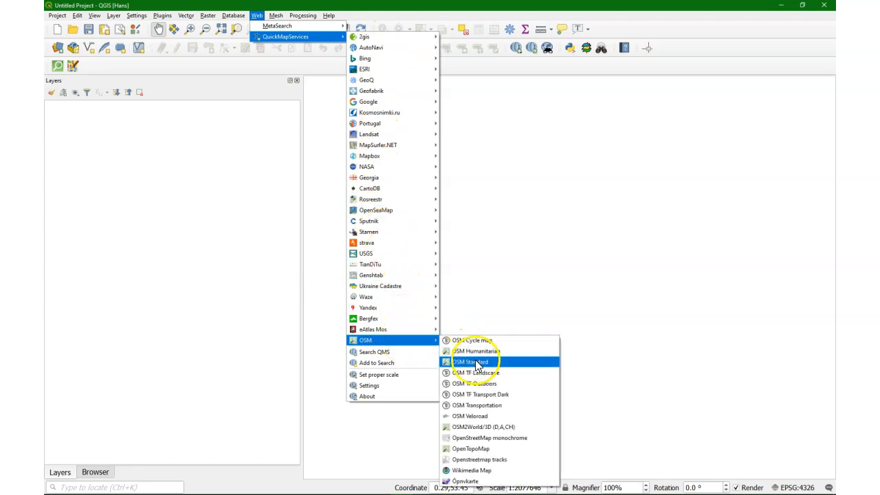
{"action": "left_click", "coordinate": [470, 361]}
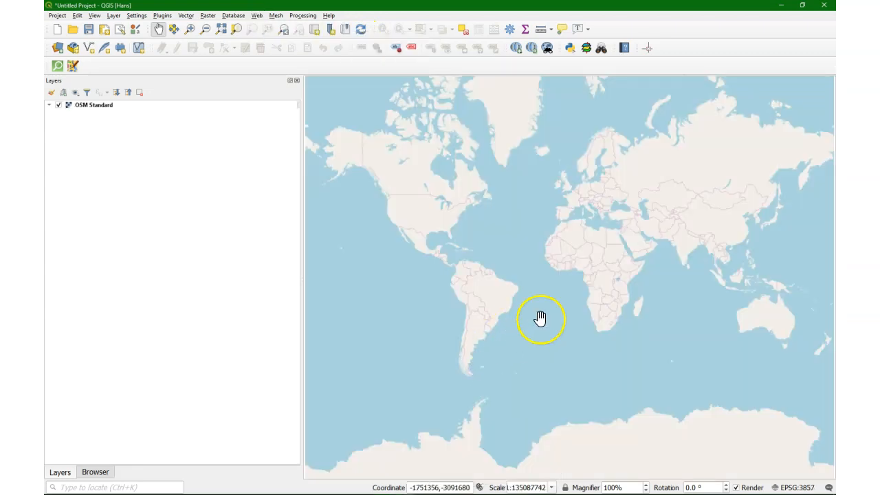
{"action": "left_click_drag", "start_coordinate": [540, 318], "coordinate": [734, 406]}
{"action": "type", "text": "world"}
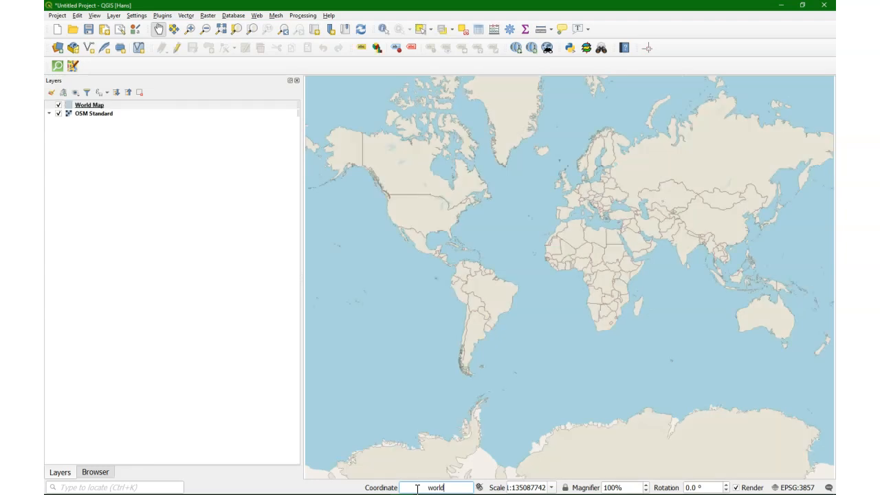
{"action": "mouse_move", "coordinate": [215, 182]}
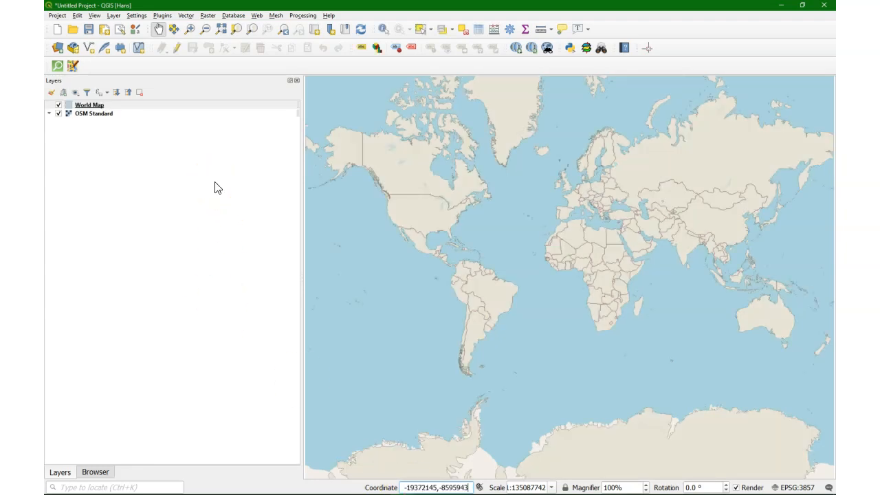
{"action": "mouse_move", "coordinate": [90, 106]}
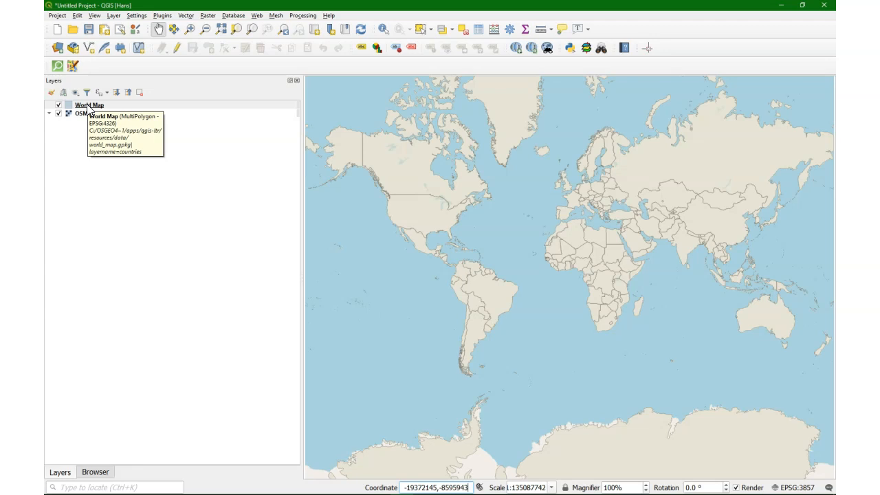
- Select the World Map countries layer in the Layers panel
{"action": "left_click", "coordinate": [89, 105]}
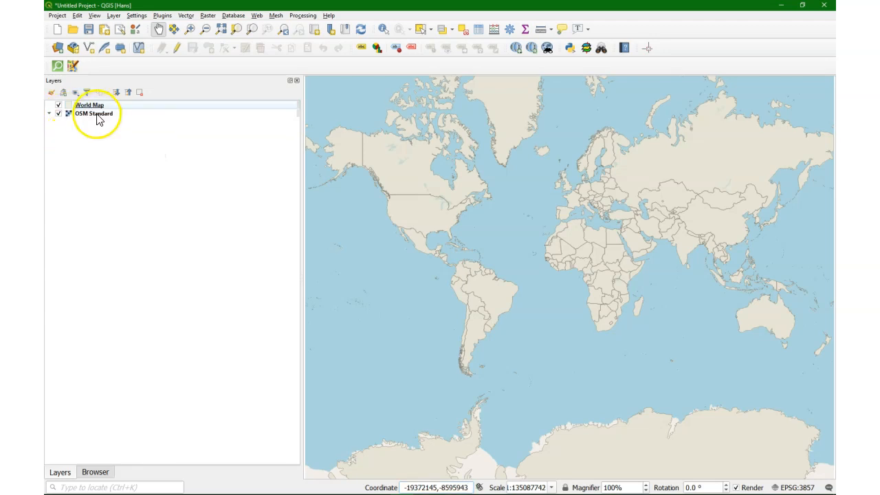
{"action": "mouse_move", "coordinate": [94, 113]}
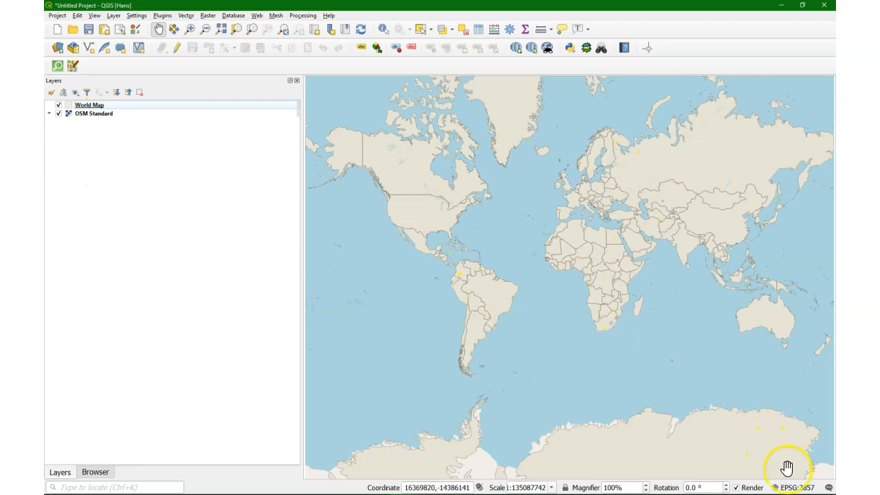
{"action": "mouse_move", "coordinate": [800, 487]}
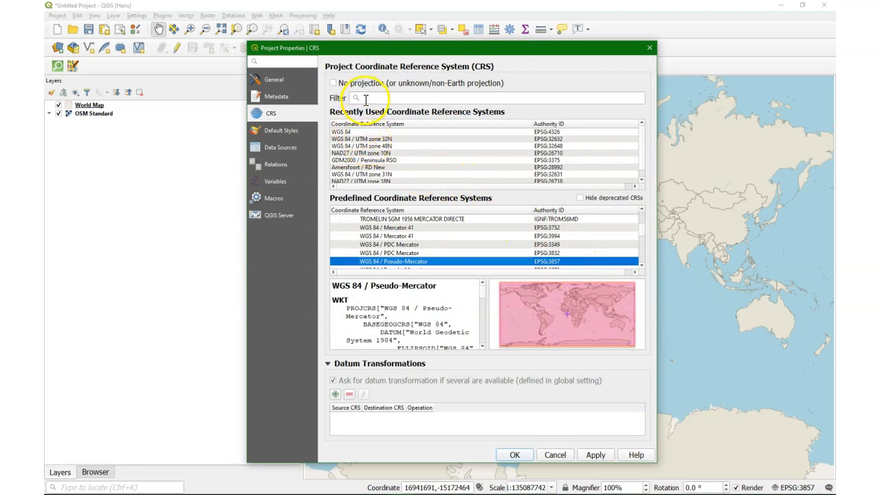
- Filter the project CRS list for 4326 and choose WGS 84
{"action": "type", "text": "4326"}
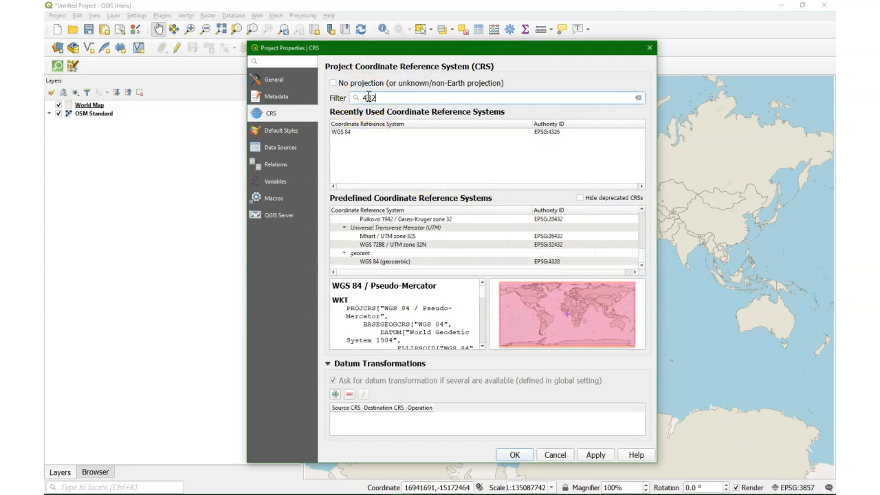
{"action": "type", "text": "326"}
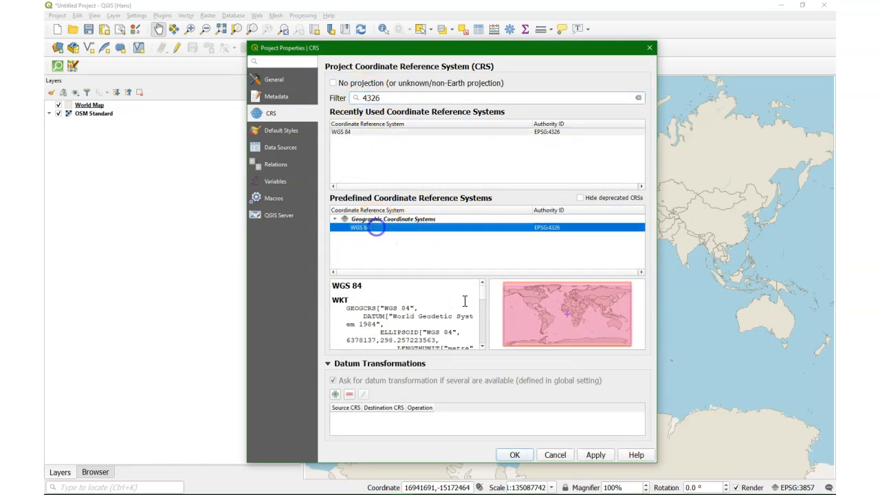
{"action": "left_click", "coordinate": [514, 455]}
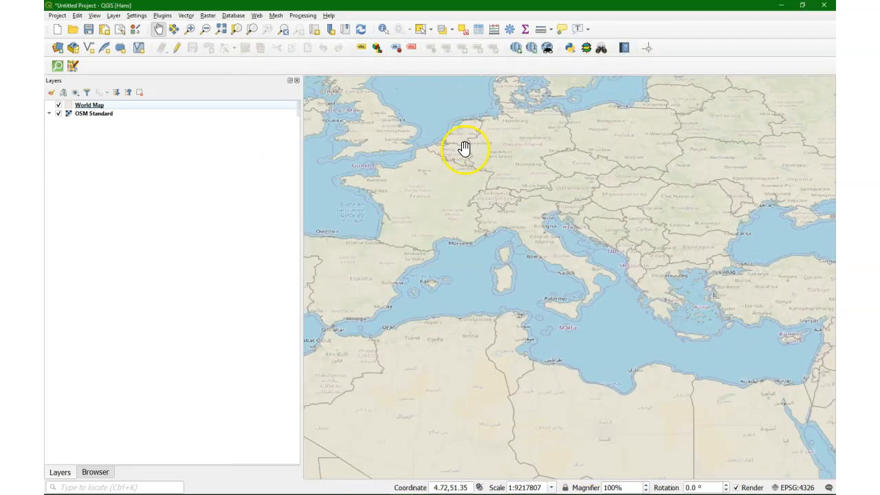
{"action": "scroll", "scroll_direction": "up", "scroll_amount": 3}
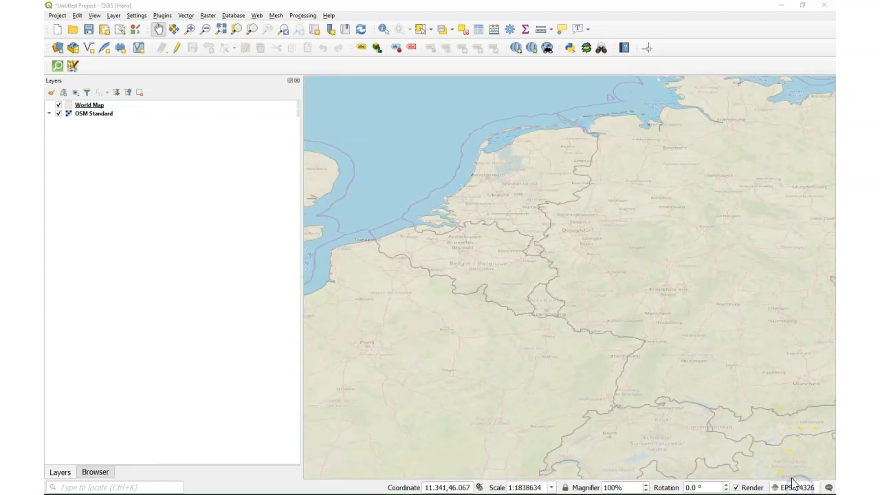
- Set the project CRS to Amersfoort / RD New (EPSG:28992) and accept the datum transformation
{"action": "left_click", "coordinate": [797, 488]}
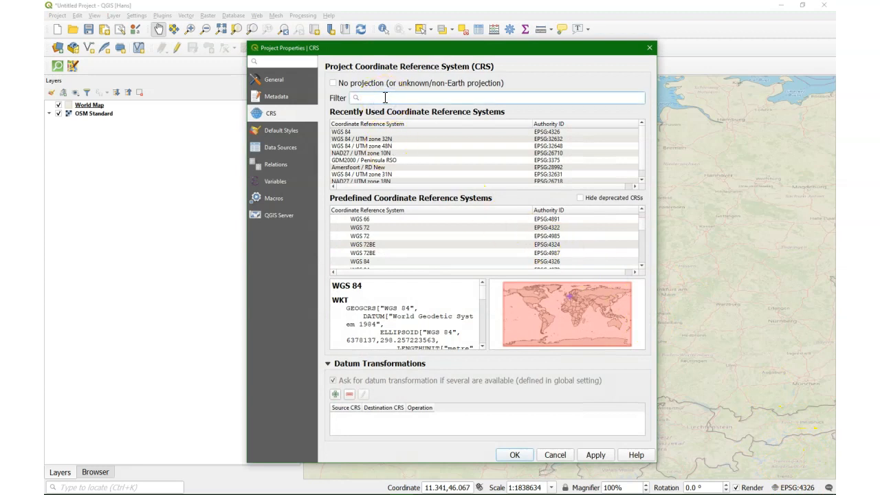
{"action": "type", "text": "2899"}
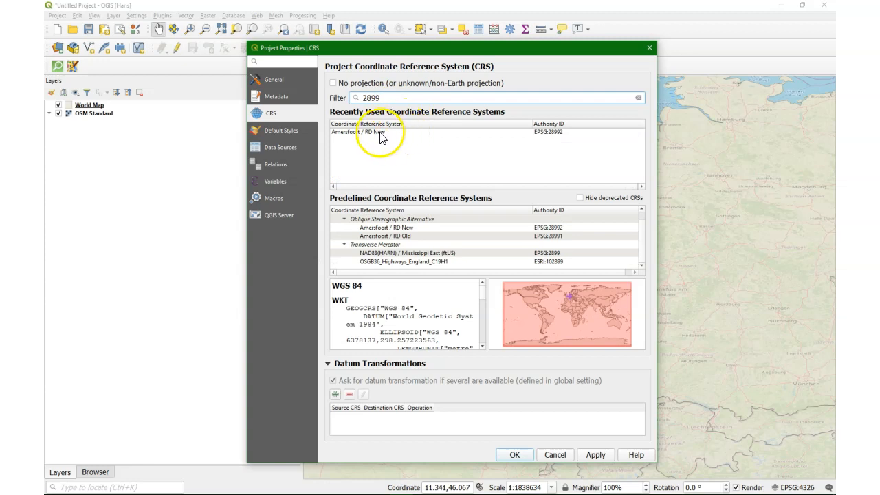
{"action": "left_click", "coordinate": [514, 454]}
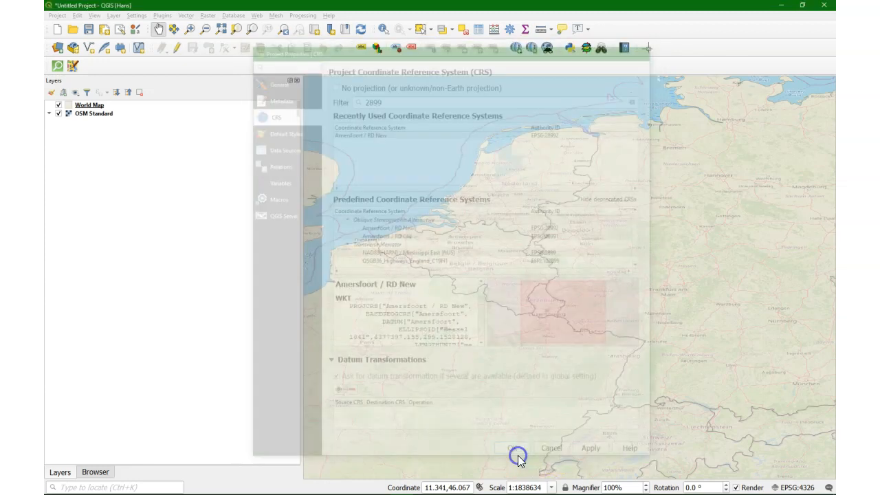
{"action": "left_click", "coordinate": [517, 455]}
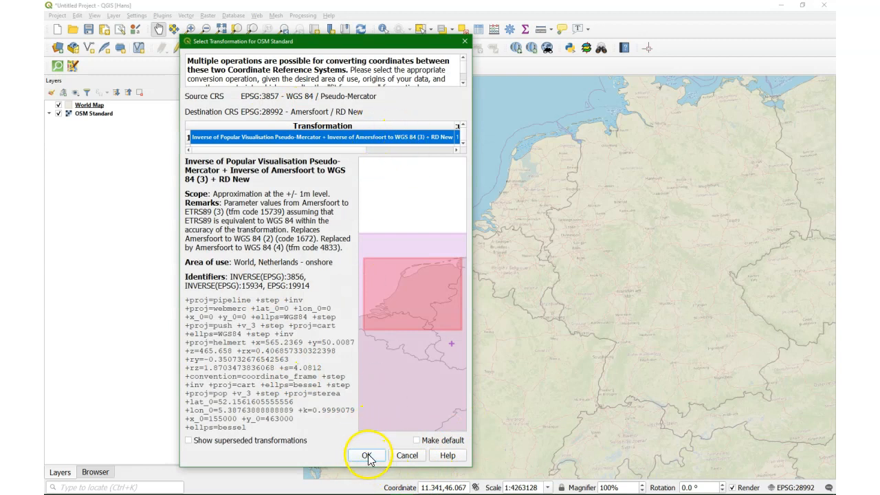
{"action": "left_click", "coordinate": [367, 455]}
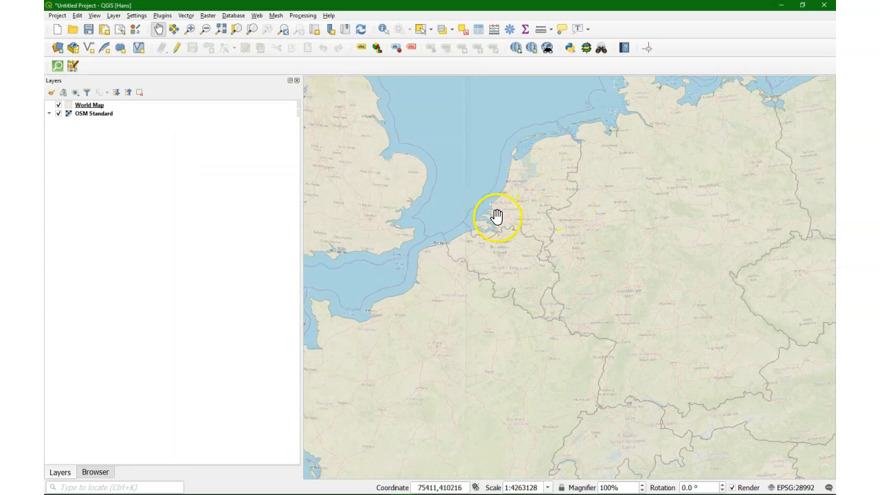
- Pan the map canvas to bring Western Europe into view
{"action": "left_click_drag", "start_coordinate": [497, 215], "coordinate": [599, 135]}
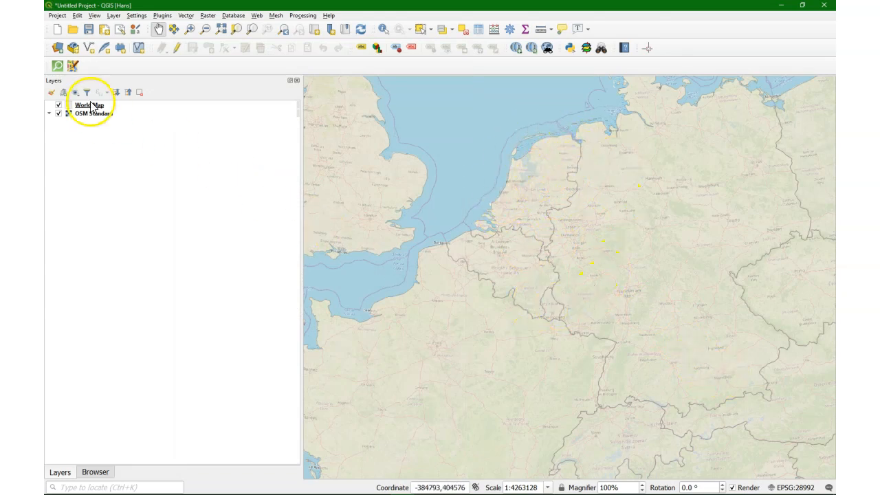
{"action": "mouse_move", "coordinate": [88, 105]}
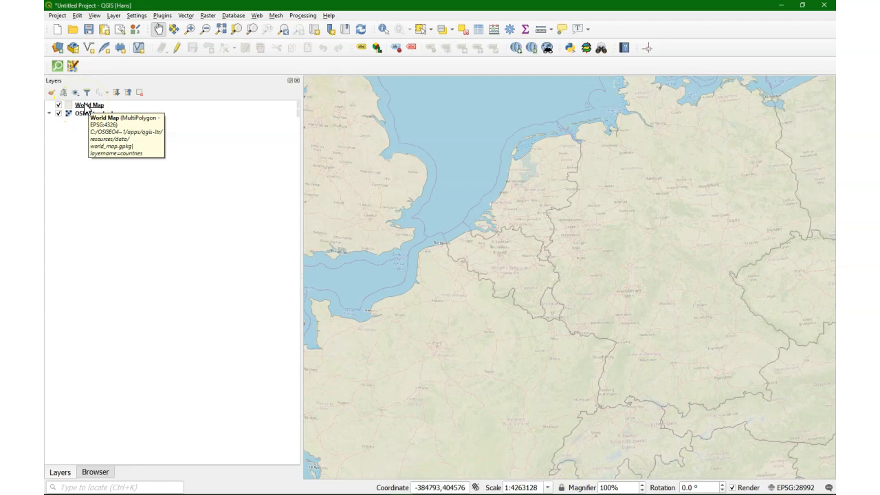
{"action": "mouse_move", "coordinate": [82, 114]}
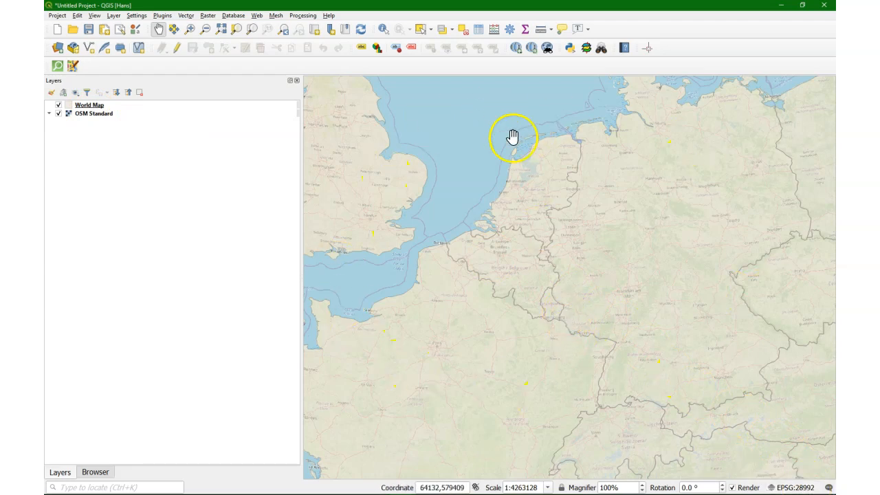
{"action": "left_click_drag", "start_coordinate": [513, 136], "coordinate": [610, 310]}
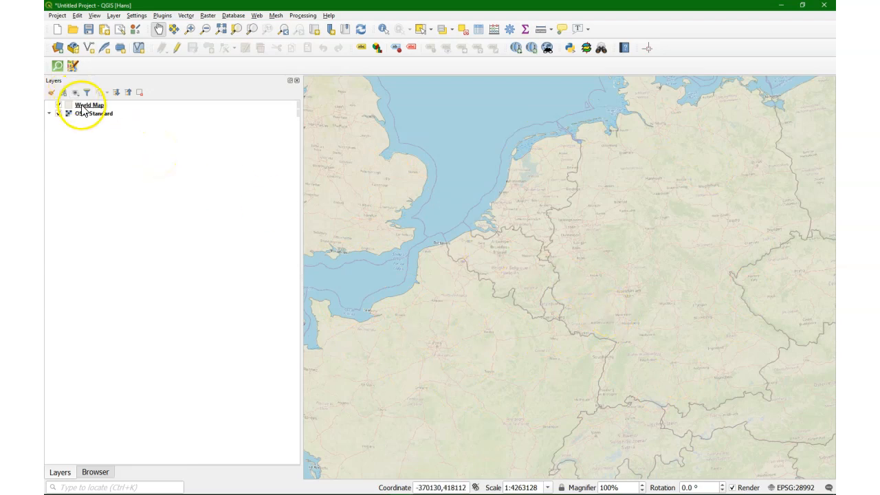
- Assign WGS 84 / Pseudo-Mercator (EPSG:3857) as the World Map layer's source CRS in its properties
{"action": "right_click", "coordinate": [89, 104]}
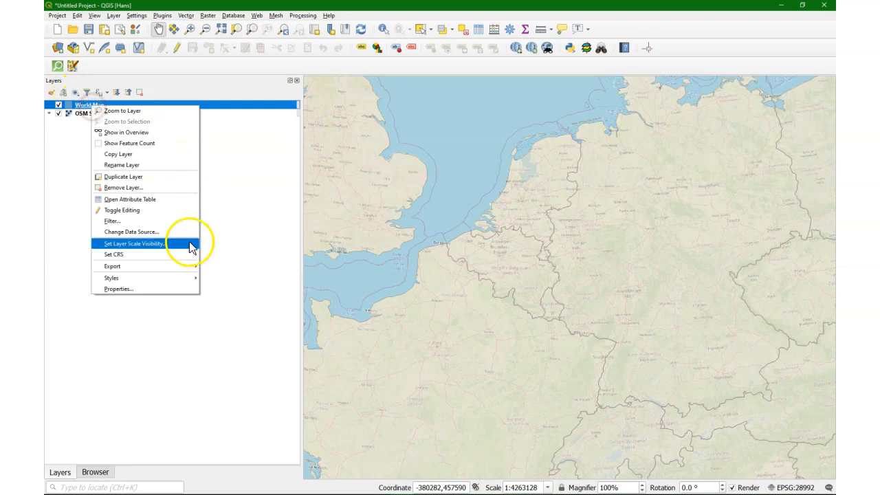
{"action": "mouse_move", "coordinate": [138, 289]}
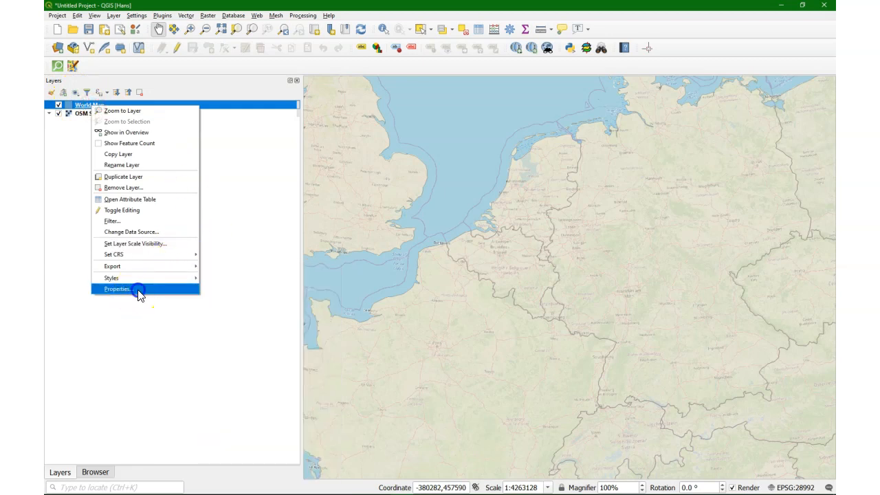
{"action": "left_click", "coordinate": [117, 288]}
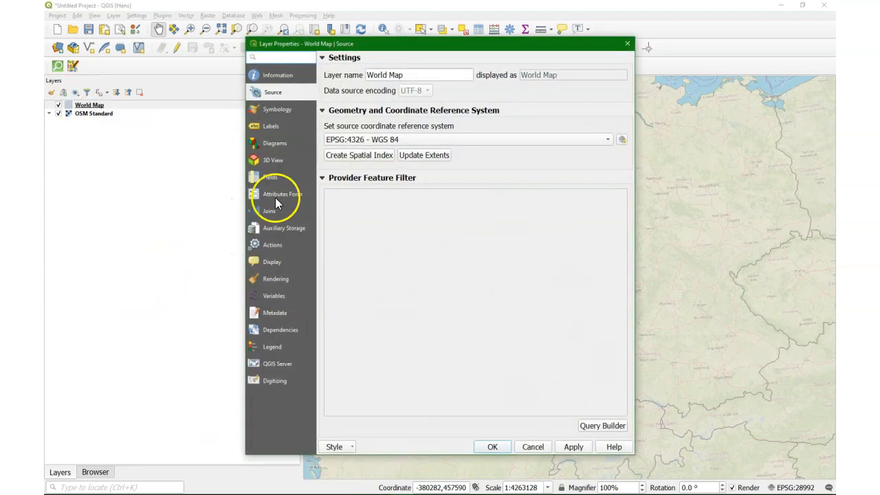
{"action": "mouse_move", "coordinate": [361, 148]}
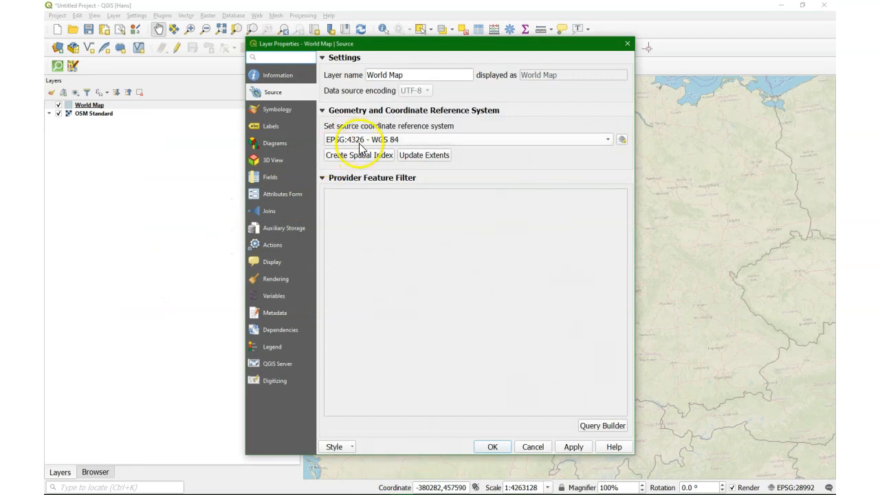
{"action": "mouse_move", "coordinate": [449, 134]}
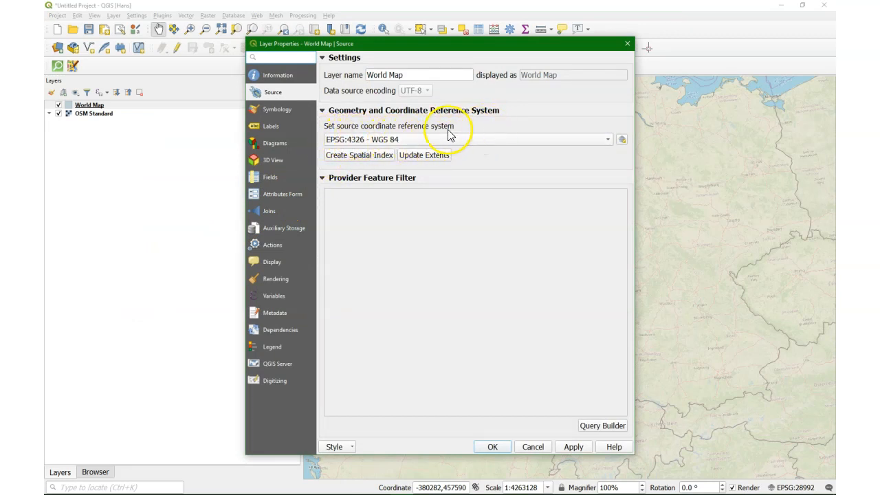
{"action": "left_click", "coordinate": [607, 140]}
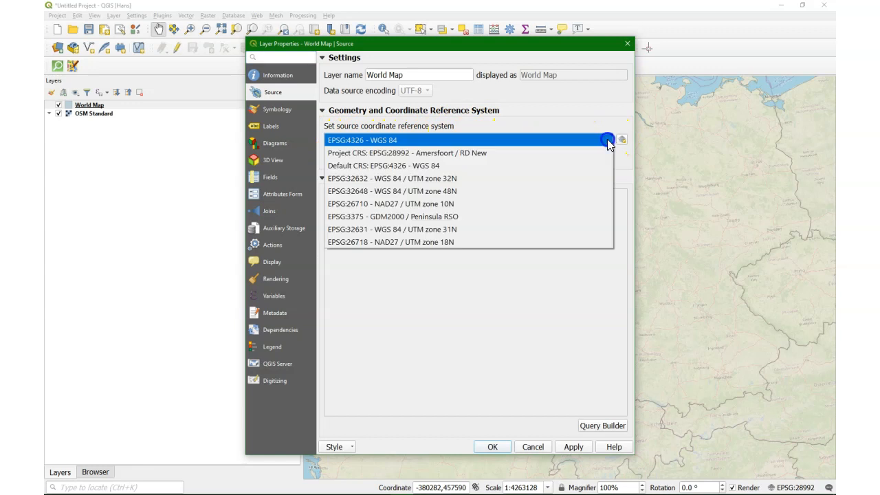
{"action": "mouse_move", "coordinate": [478, 130]}
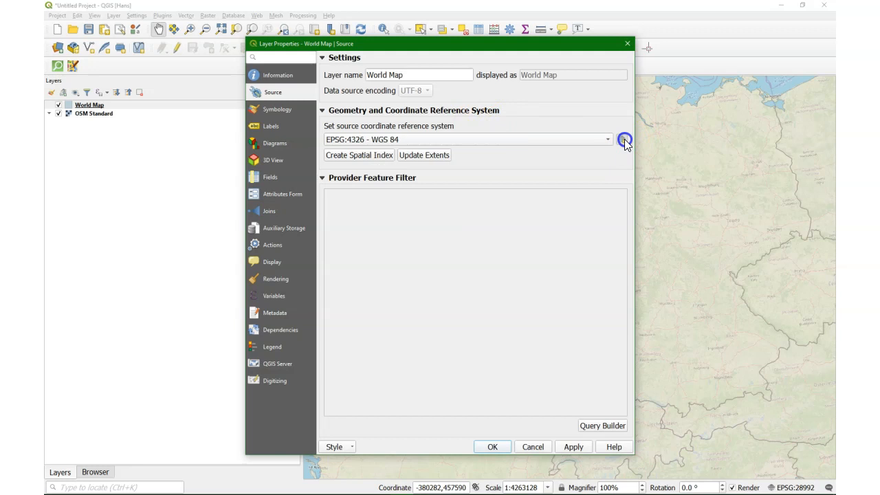
{"action": "left_click", "coordinate": [621, 138]}
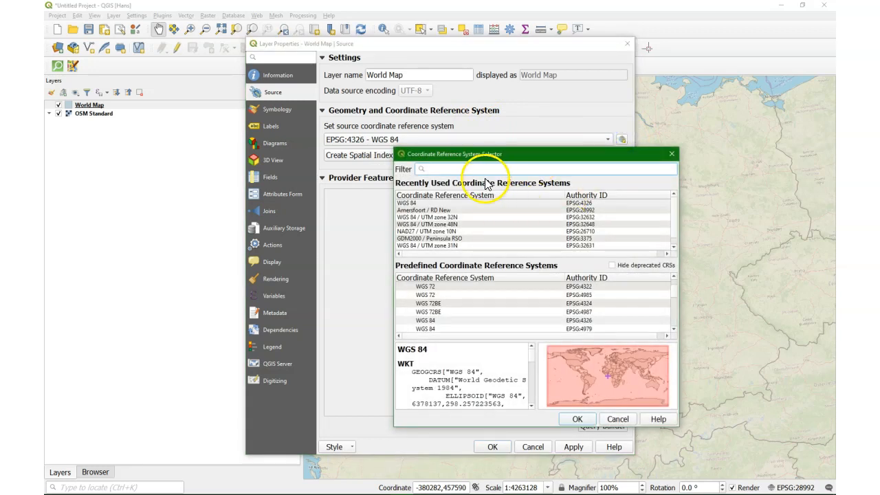
{"action": "type", "text": "3857"}
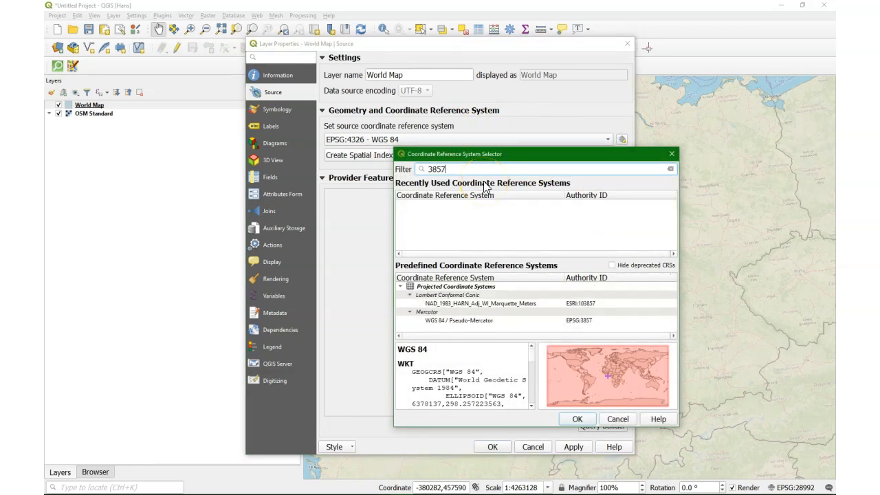
{"action": "left_click", "coordinate": [459, 320]}
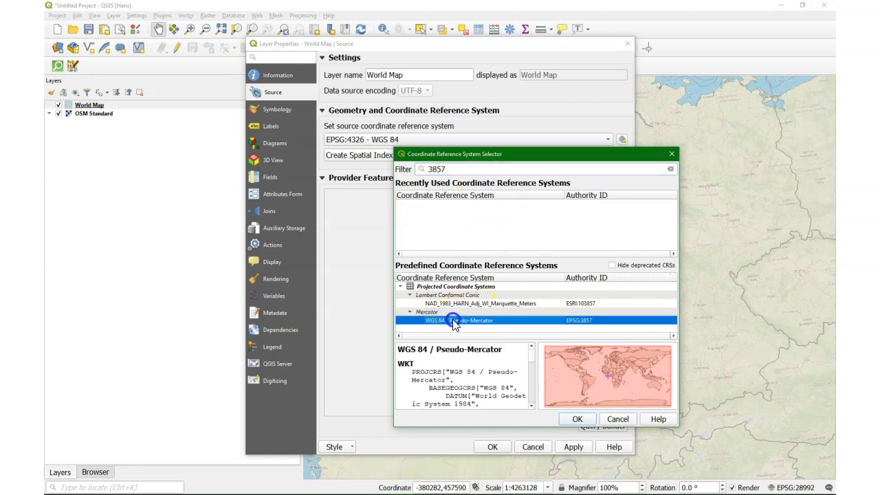
{"action": "left_click", "coordinate": [577, 418]}
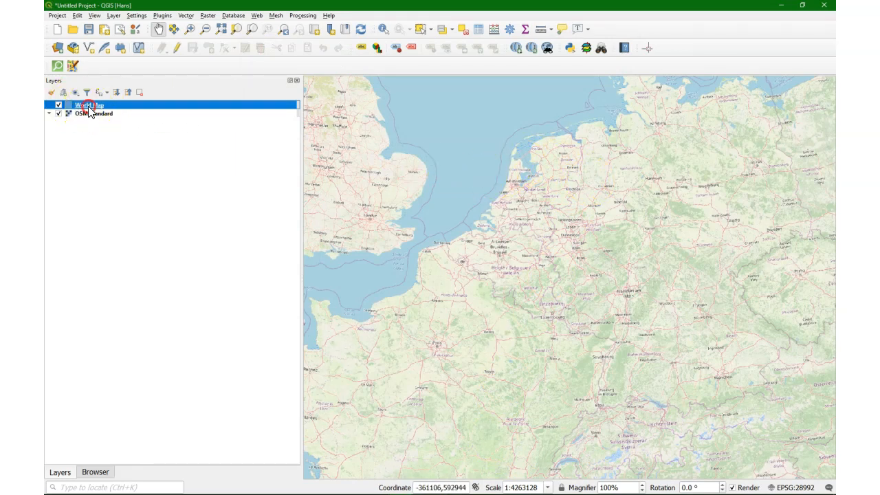
{"action": "right_click", "coordinate": [87, 105]}
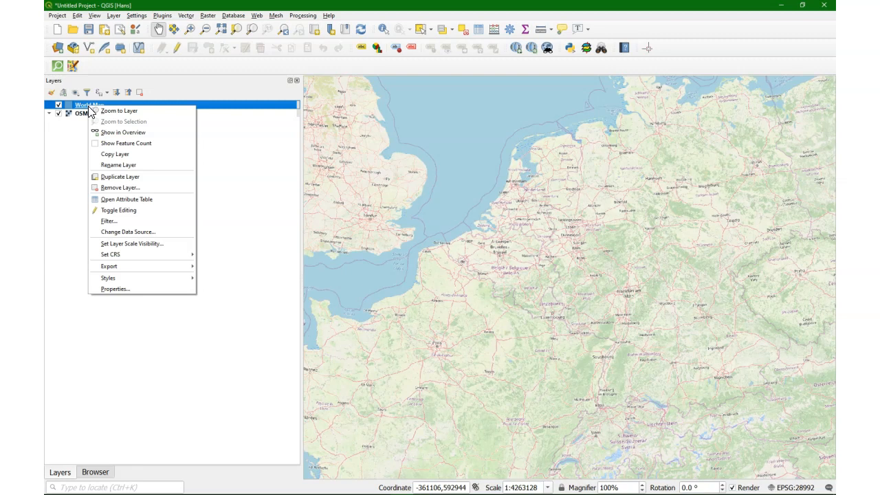
- Set the project CRS from the World Map layer, giving EPSG:3857
{"action": "left_click", "coordinate": [119, 111]}
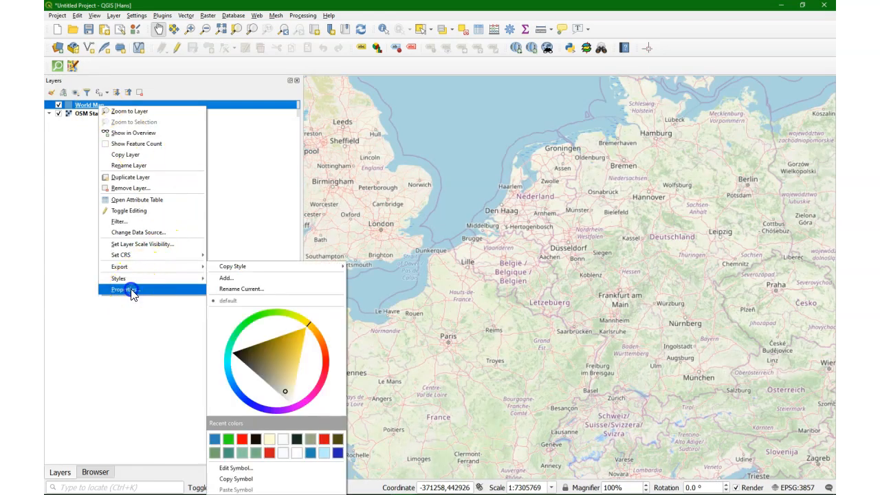
- Restore the World Map layer's source CRS to default EPSG:4326 and toggle the OSM basemap off and on
{"action": "left_click", "coordinate": [124, 290]}
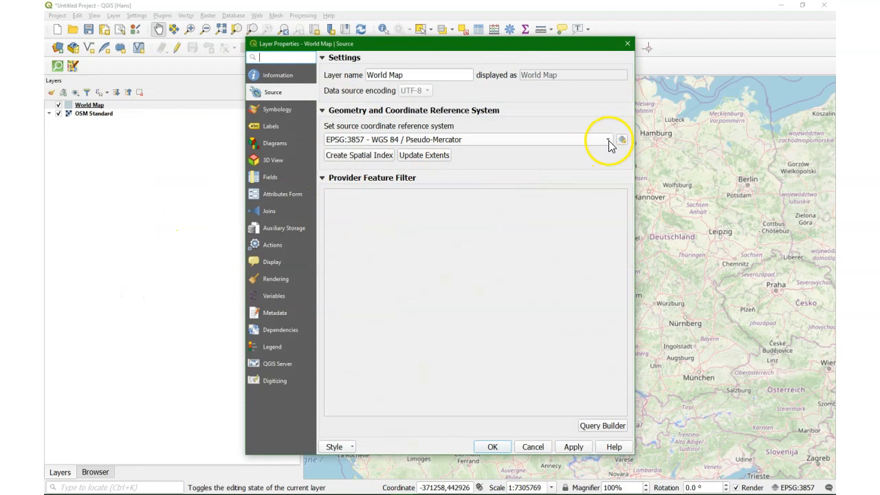
{"action": "left_click", "coordinate": [607, 140]}
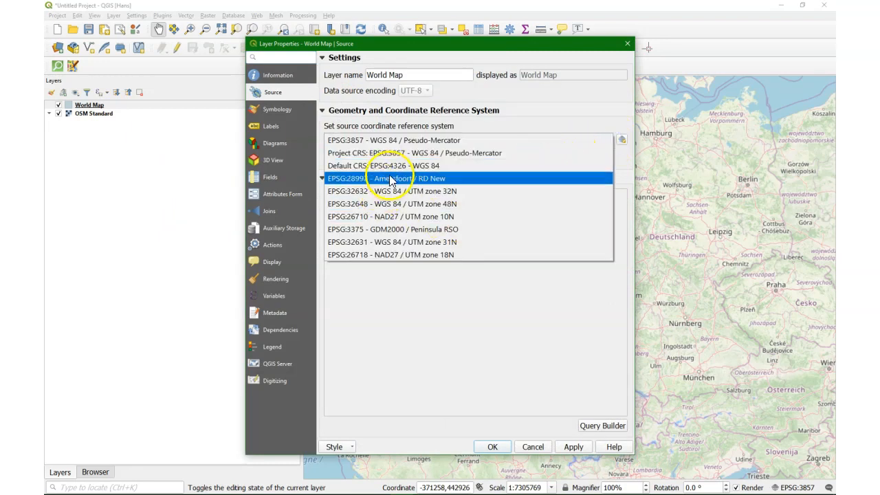
{"action": "left_click", "coordinate": [382, 165]}
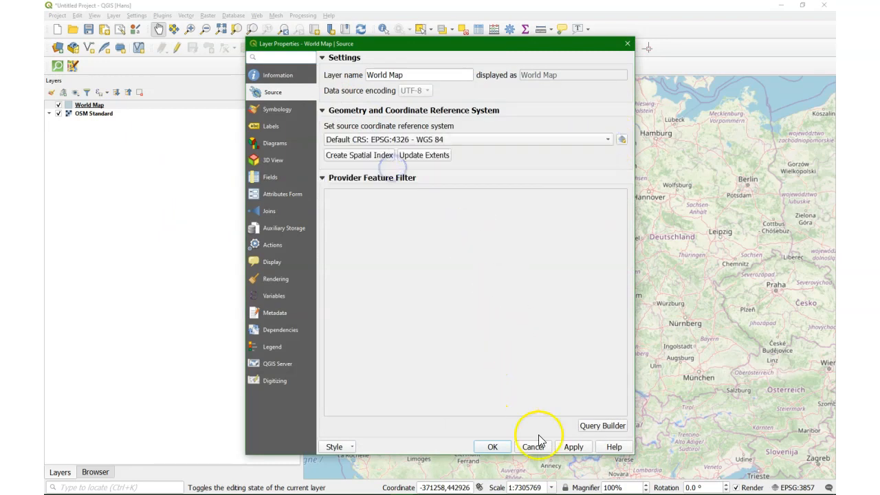
{"action": "left_click", "coordinate": [534, 447]}
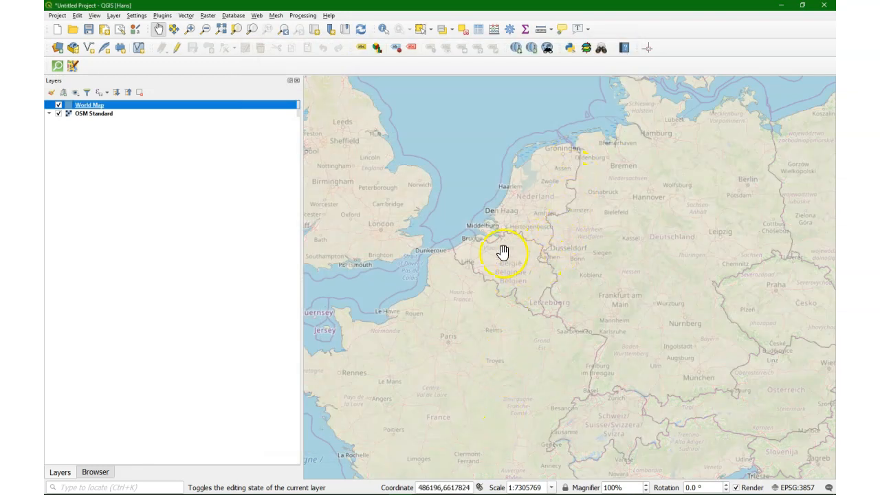
{"action": "left_click", "coordinate": [59, 113]}
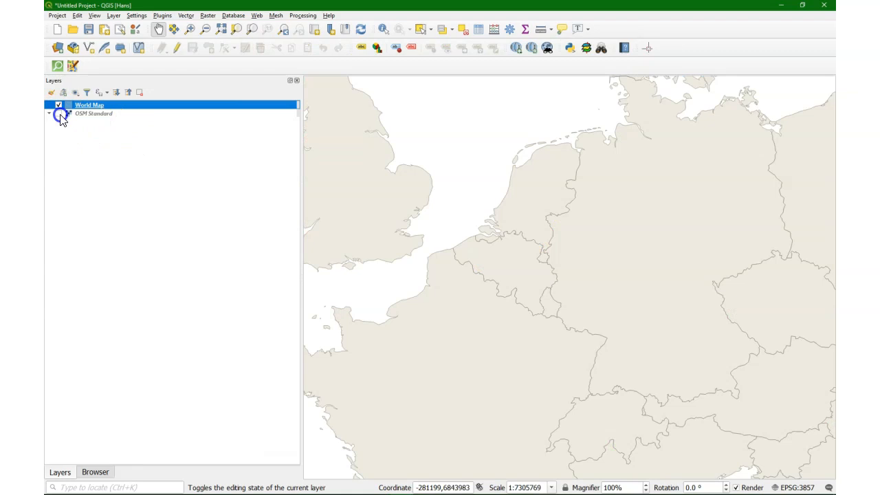
{"action": "left_click", "coordinate": [58, 114]}
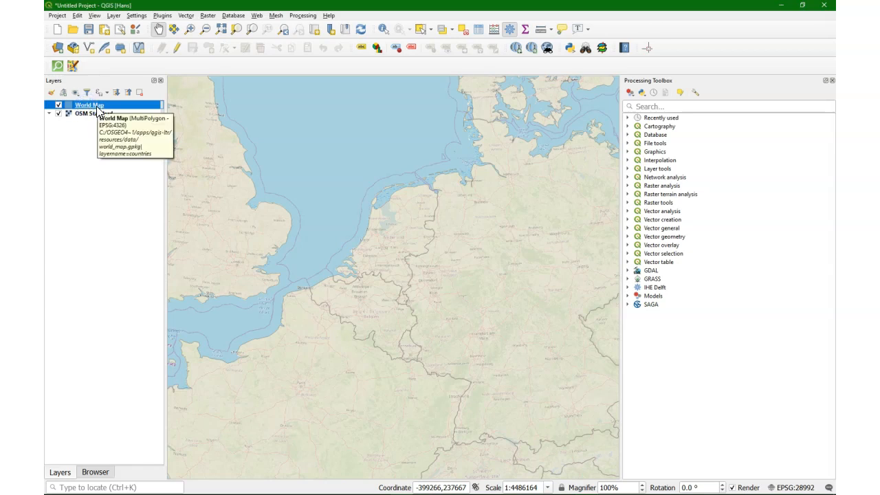
{"action": "mouse_move", "coordinate": [93, 117]}
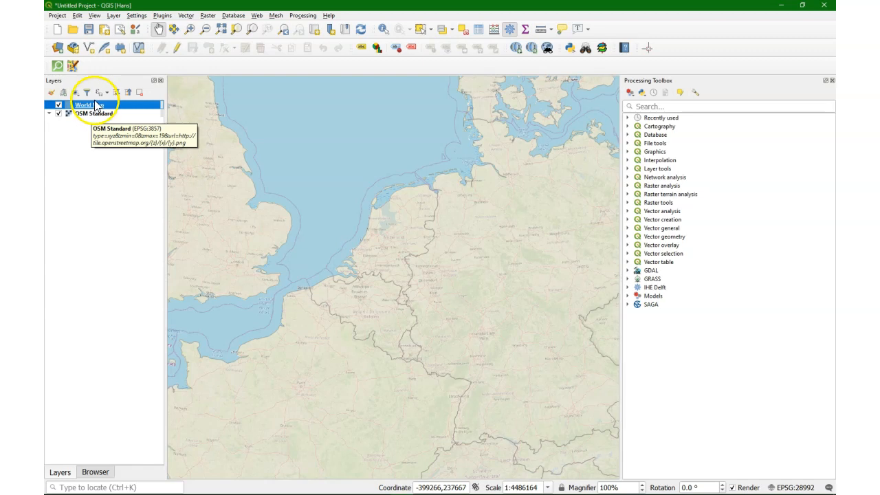
{"action": "mouse_move", "coordinate": [89, 104]}
{"action": "type", "text": " Map"}
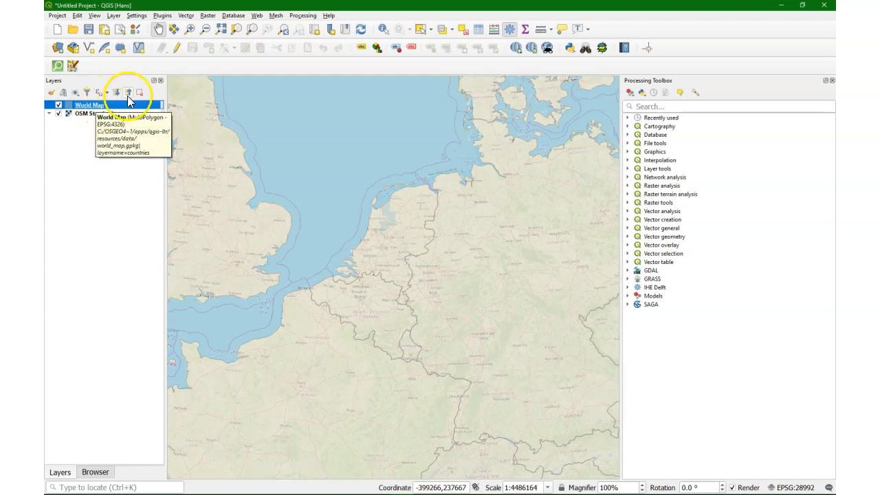
- Show the Vector menu's Data Management Tools submenu listing Reproject Layer
{"action": "left_click", "coordinate": [184, 15]}
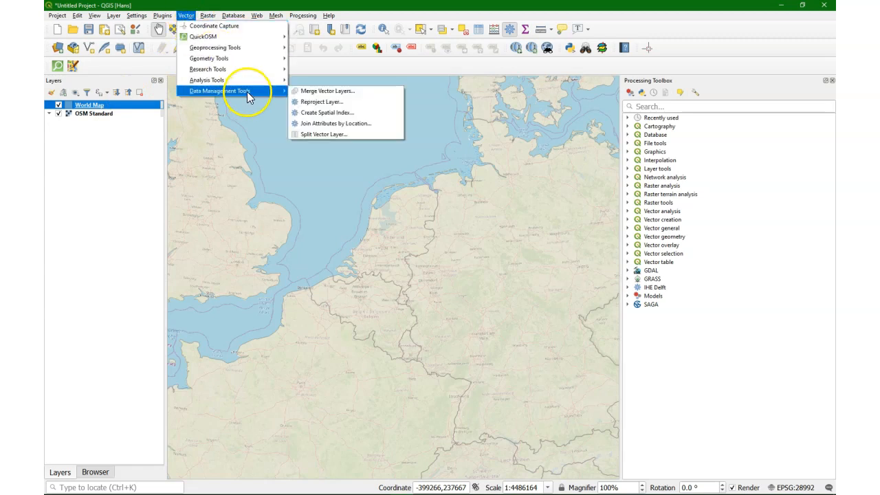
{"action": "mouse_move", "coordinate": [321, 102]}
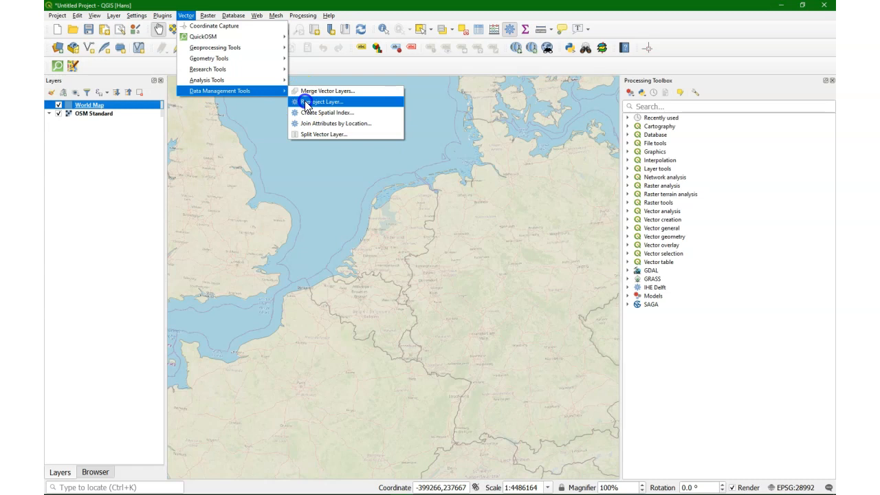
- Launch the Reproject Layer tool with World Map [EPSG:4326] as input
{"action": "left_click", "coordinate": [319, 101]}
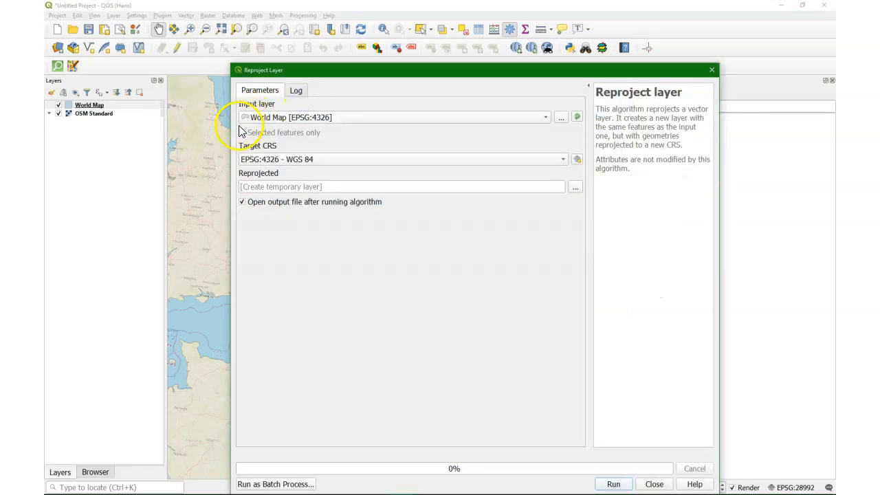
{"action": "mouse_move", "coordinate": [136, 117]}
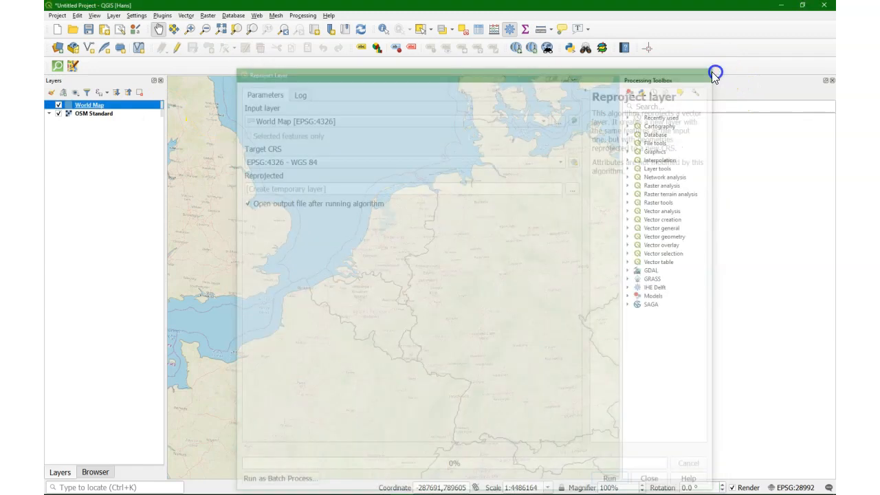
- Start Save Features As for World Map and set the output file to worldmap2.shp
{"action": "right_click", "coordinate": [89, 105]}
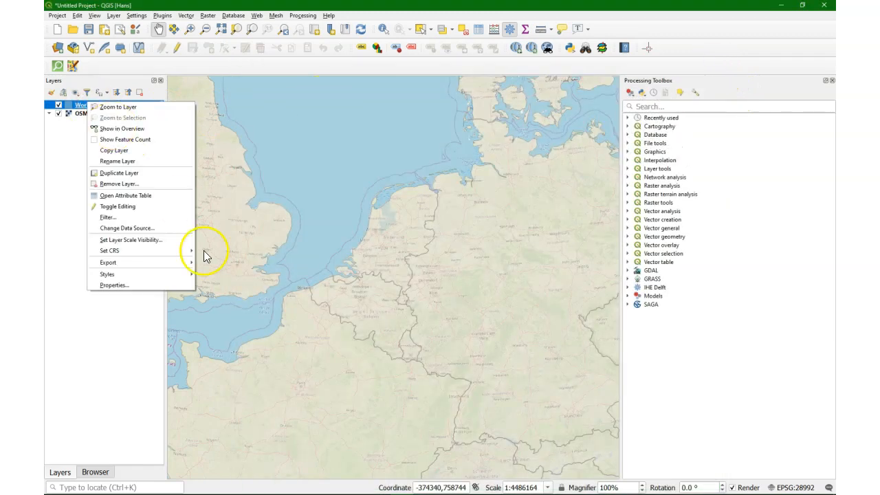
{"action": "left_click", "coordinate": [107, 261]}
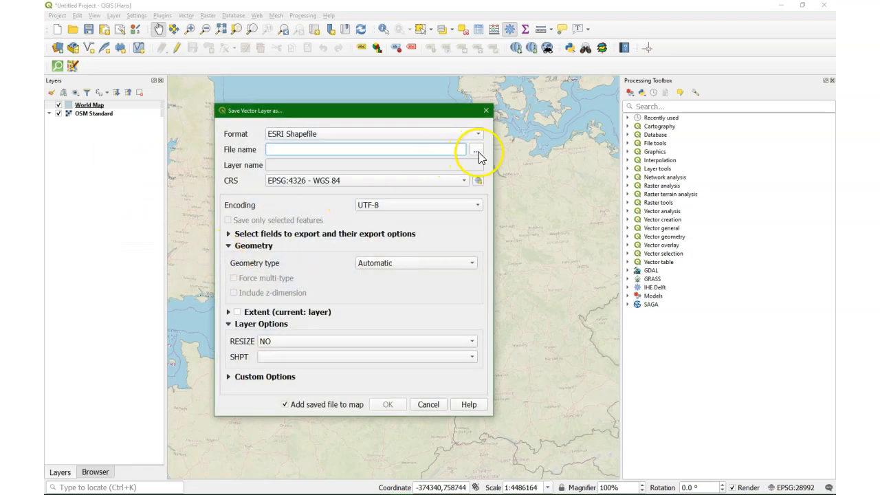
{"action": "left_click", "coordinate": [472, 149]}
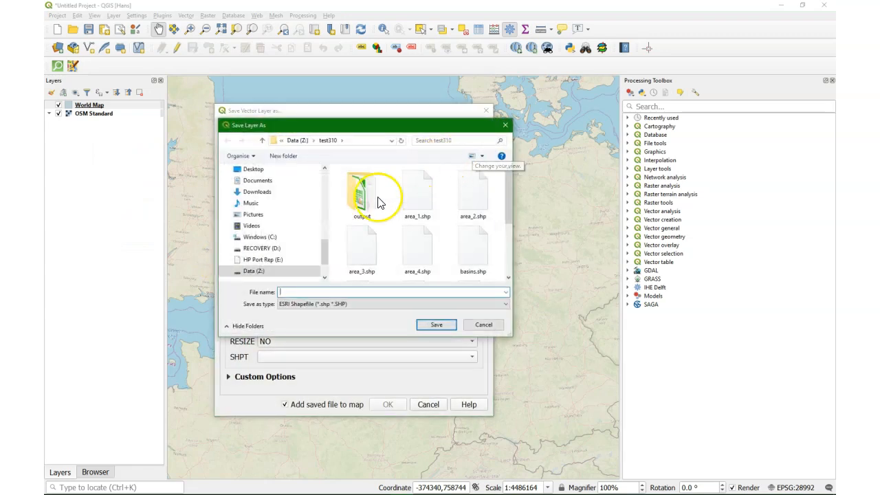
{"action": "type", "text": "worldmap"}
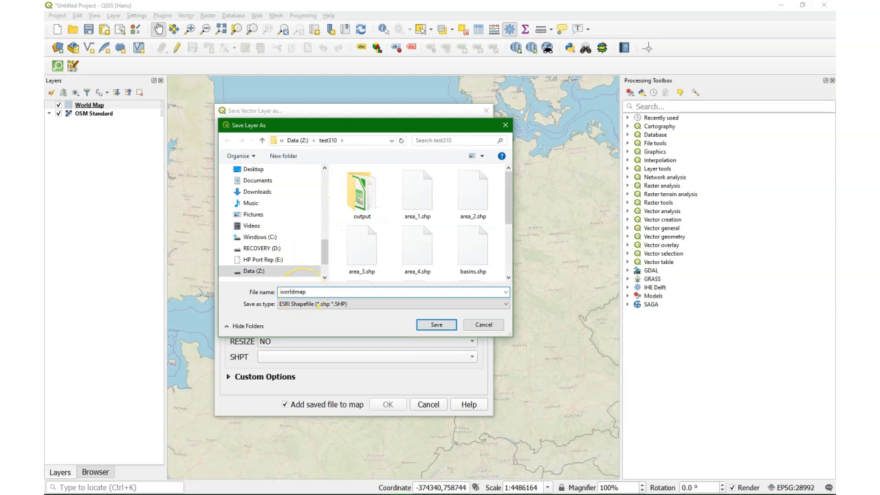
{"action": "left_click", "coordinate": [436, 324]}
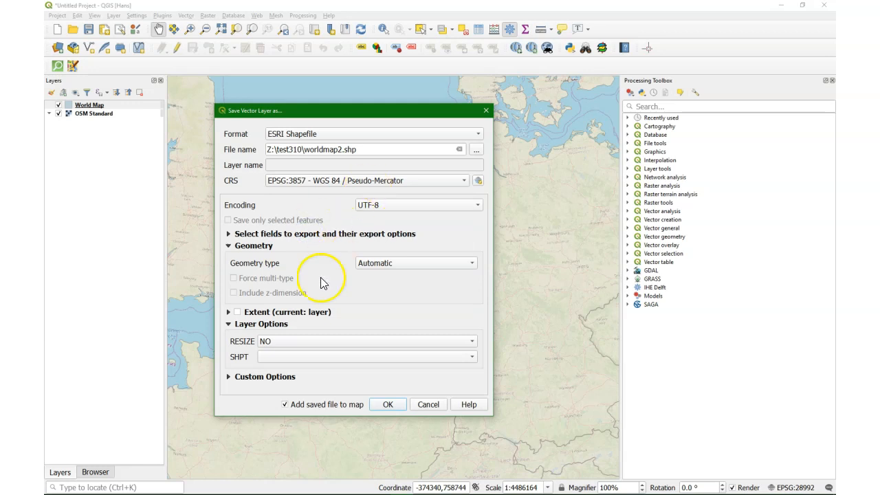
- Set the export CRS to EPSG:3857 and run the export, adding worldmap2 to the project
{"action": "left_click", "coordinate": [387, 404]}
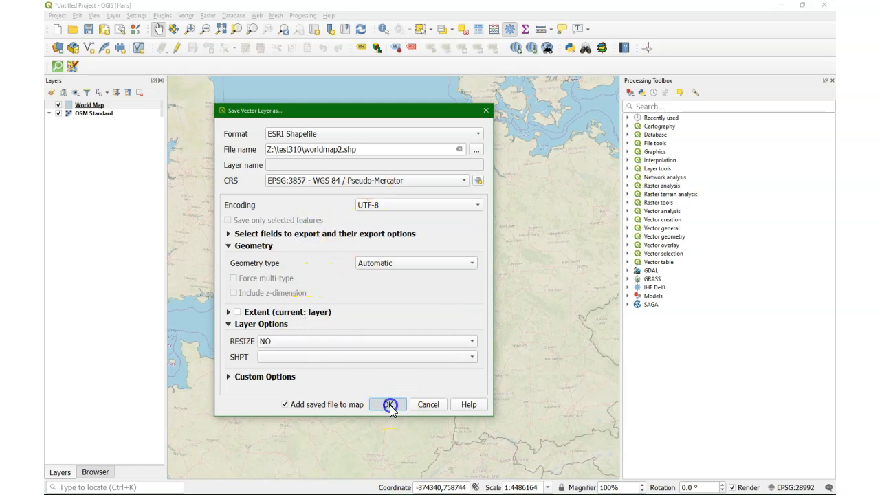
{"action": "left_click", "coordinate": [390, 404]}
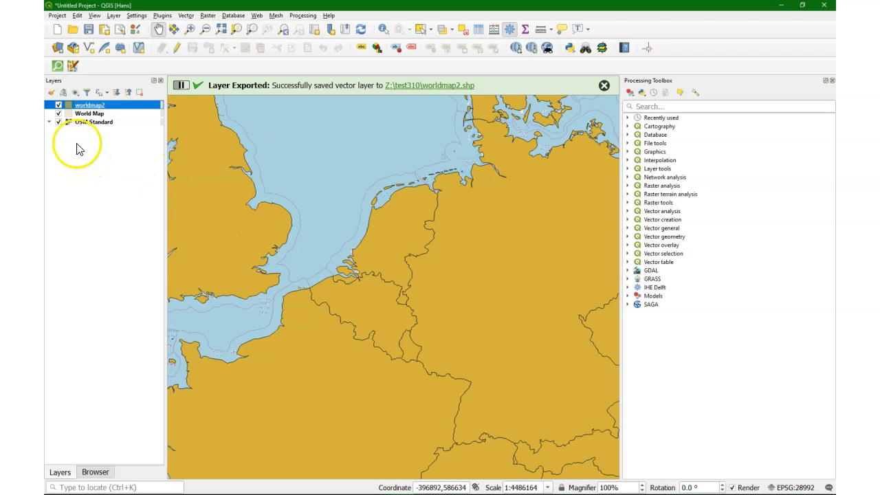
- Dismiss the export message and bring up the Layer Styling panel for worldmap2
{"action": "left_click", "coordinate": [603, 85]}
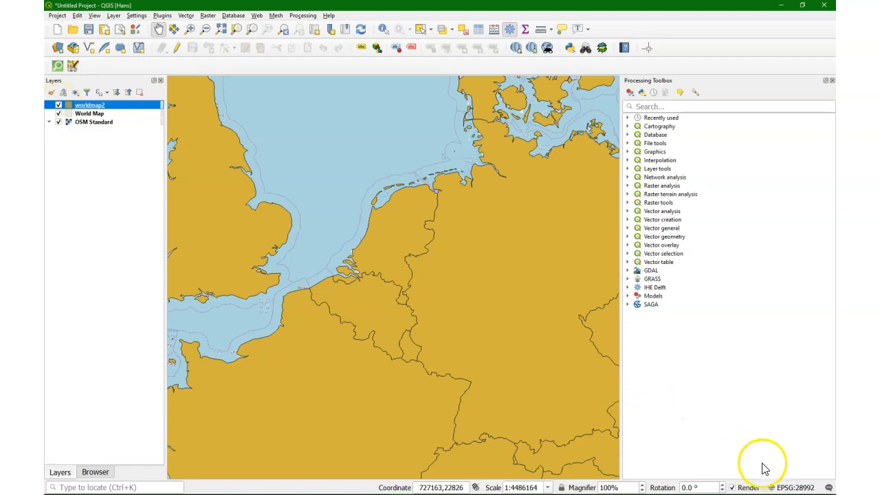
{"action": "mouse_move", "coordinate": [827, 487]}
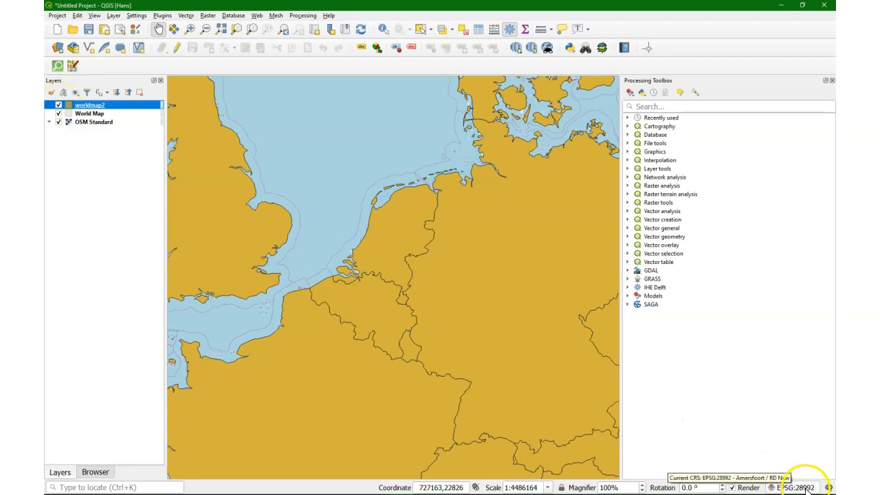
{"action": "mouse_move", "coordinate": [89, 105]}
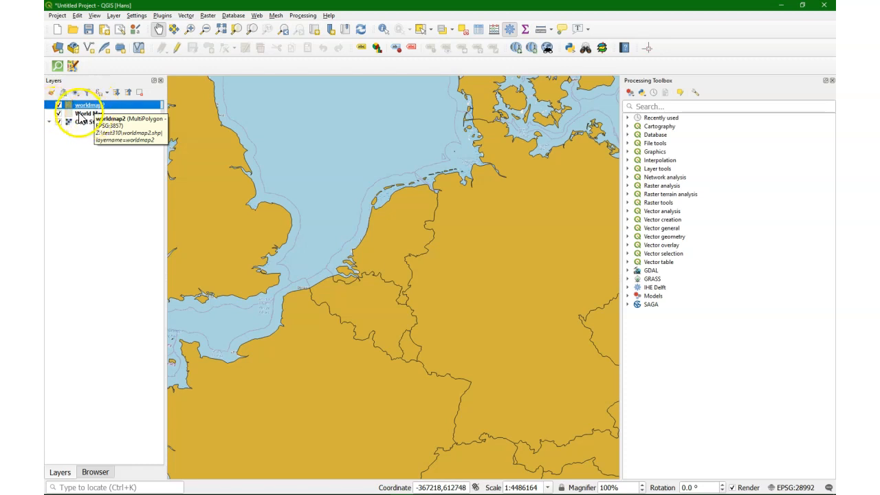
{"action": "left_click", "coordinate": [89, 112]}
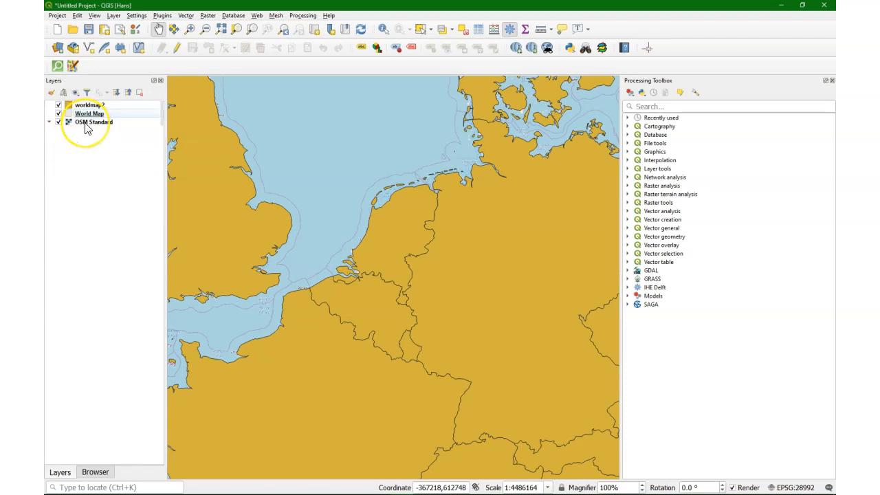
{"action": "mouse_move", "coordinate": [93, 122]}
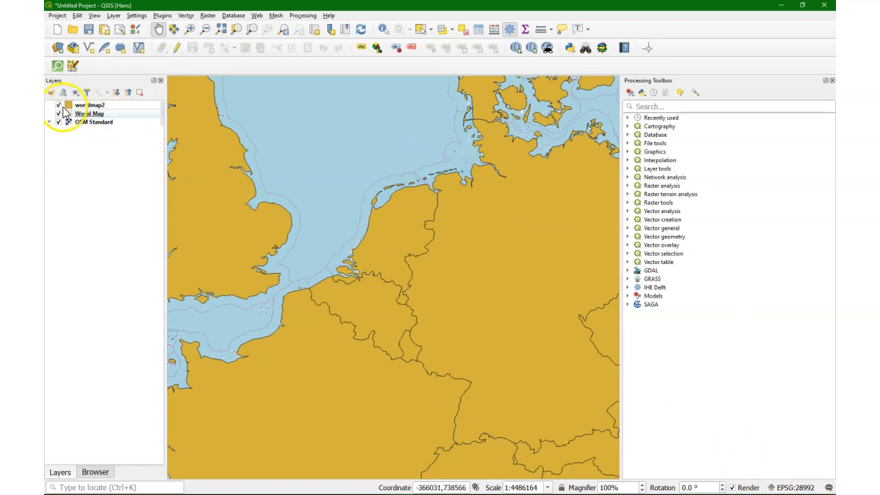
{"action": "left_click", "coordinate": [89, 104]}
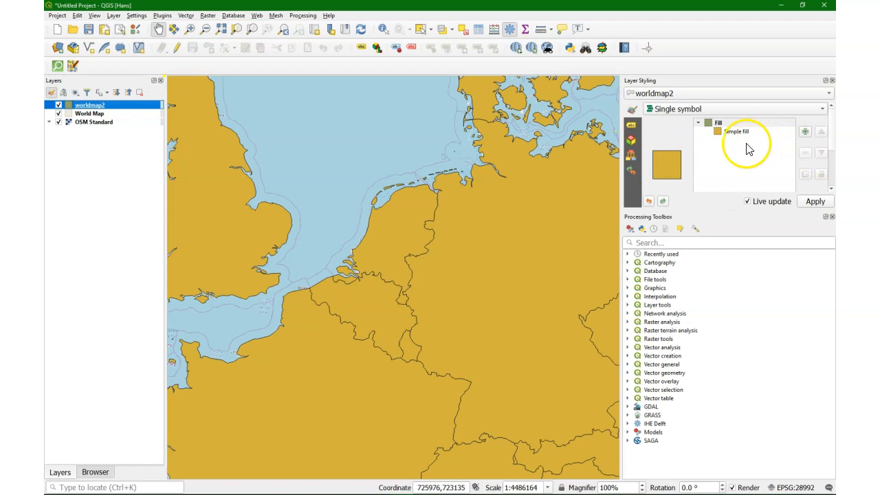
- Change worldmap2's Simple fill symbol layer type to Outline: Simple line
{"action": "left_click", "coordinate": [736, 131]}
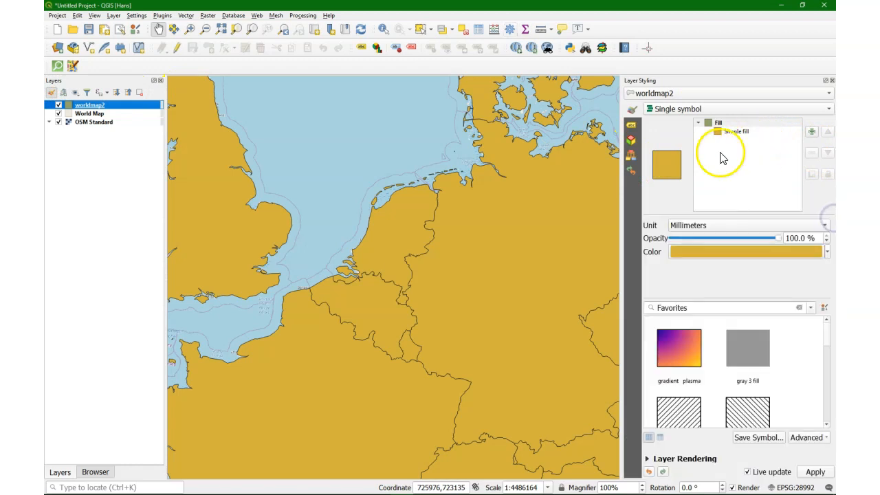
{"action": "left_click", "coordinate": [735, 131]}
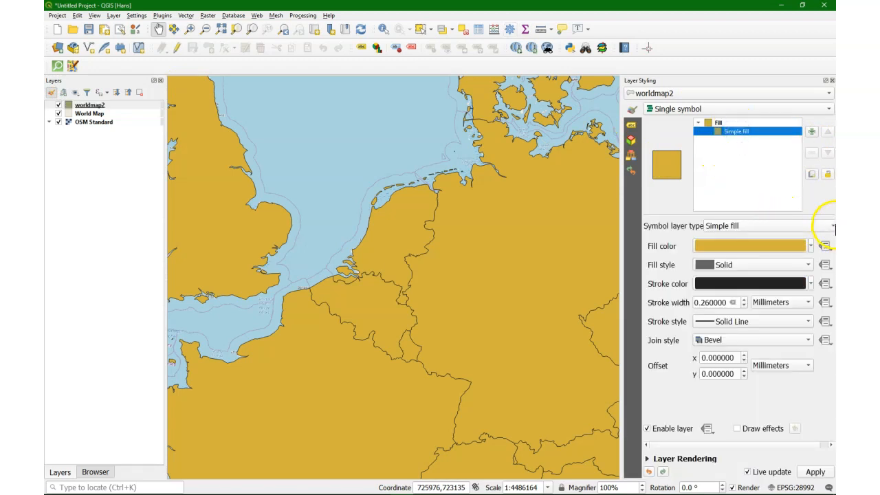
{"action": "left_click", "coordinate": [832, 225]}
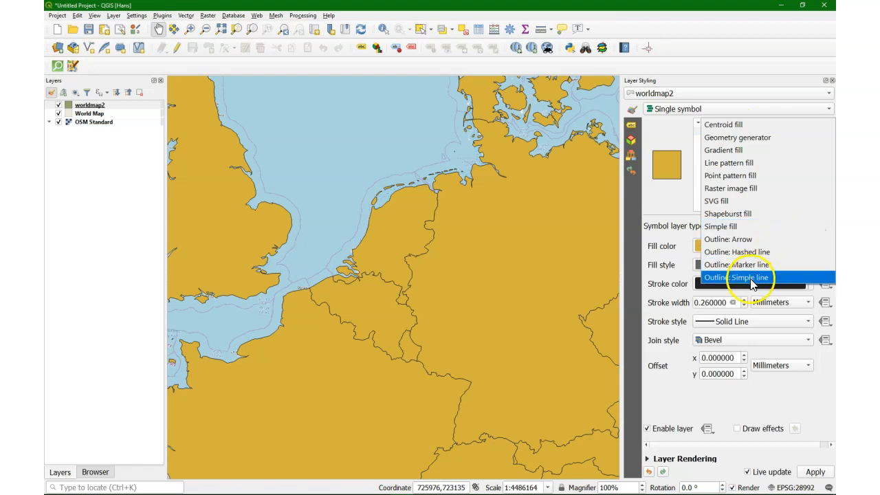
{"action": "left_click", "coordinate": [749, 277]}
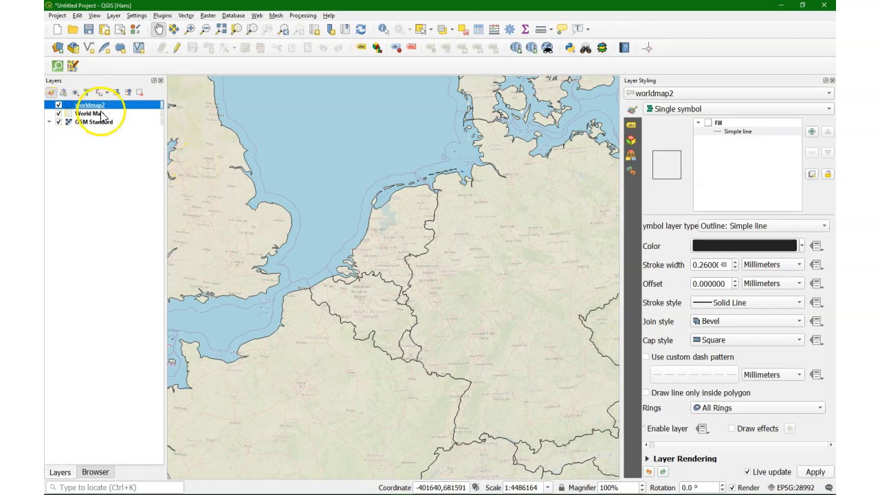
{"action": "right_click", "coordinate": [89, 104]}
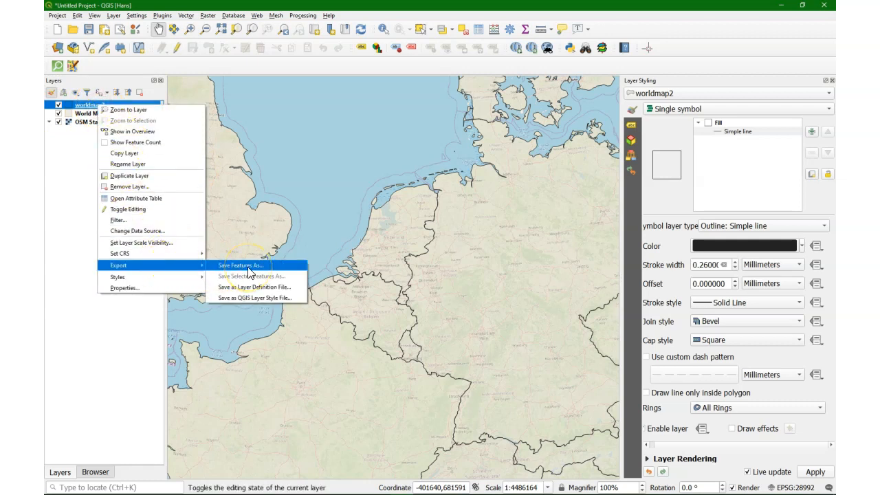
{"action": "left_click", "coordinate": [240, 265]}
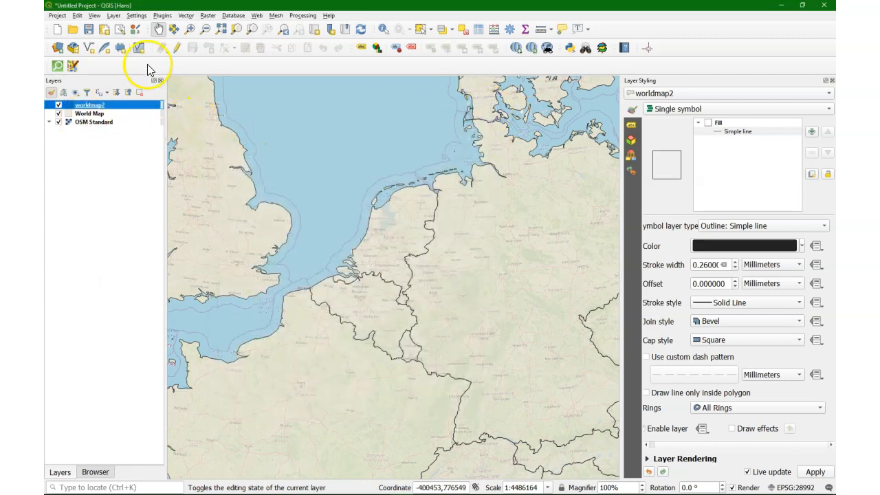
{"action": "left_click", "coordinate": [207, 15]}
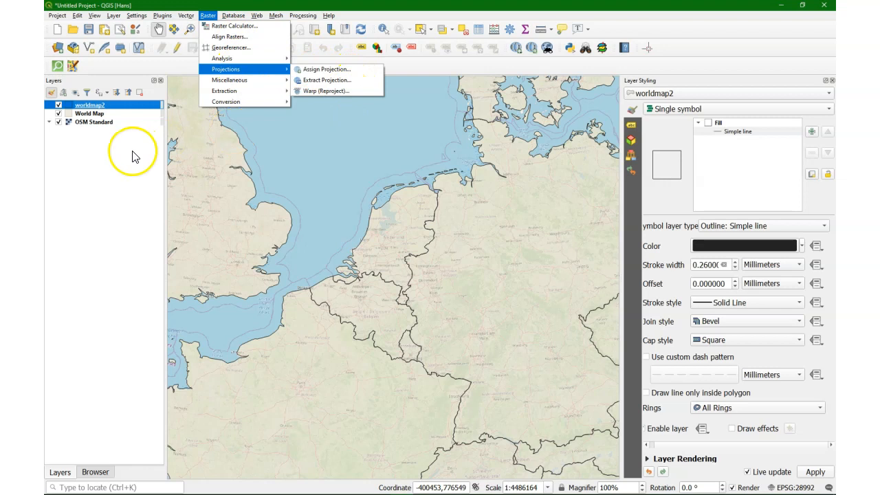
{"action": "mouse_move", "coordinate": [126, 170]}
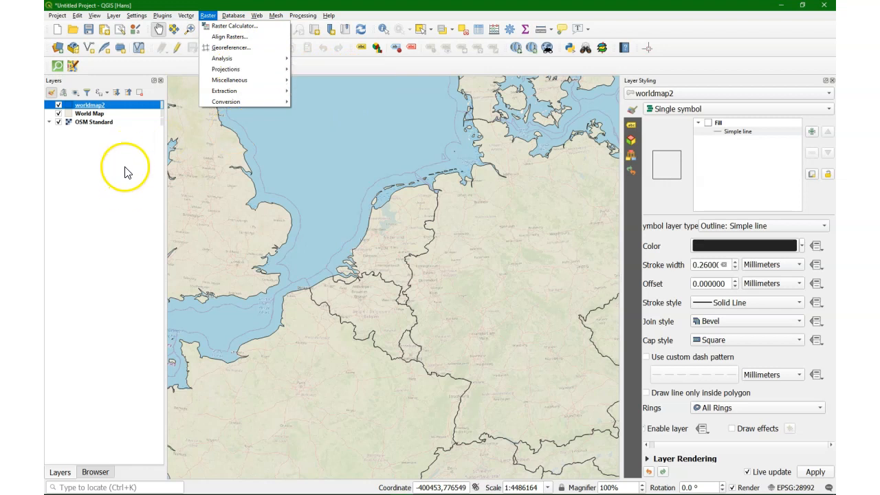
{"action": "left_click", "coordinate": [185, 15]}
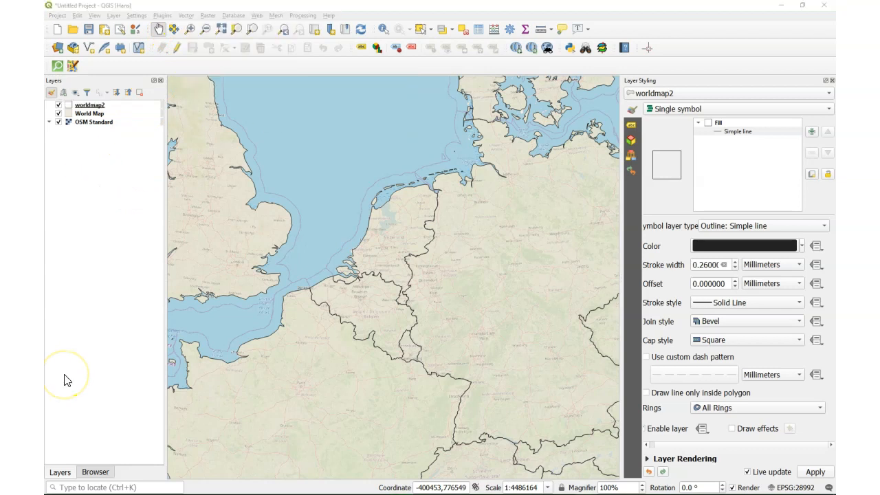
{"action": "mouse_move", "coordinate": [66, 375]}
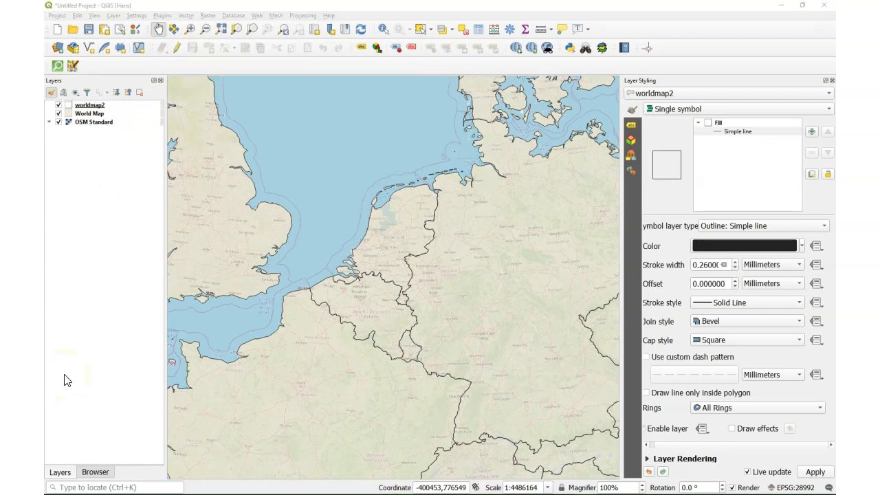